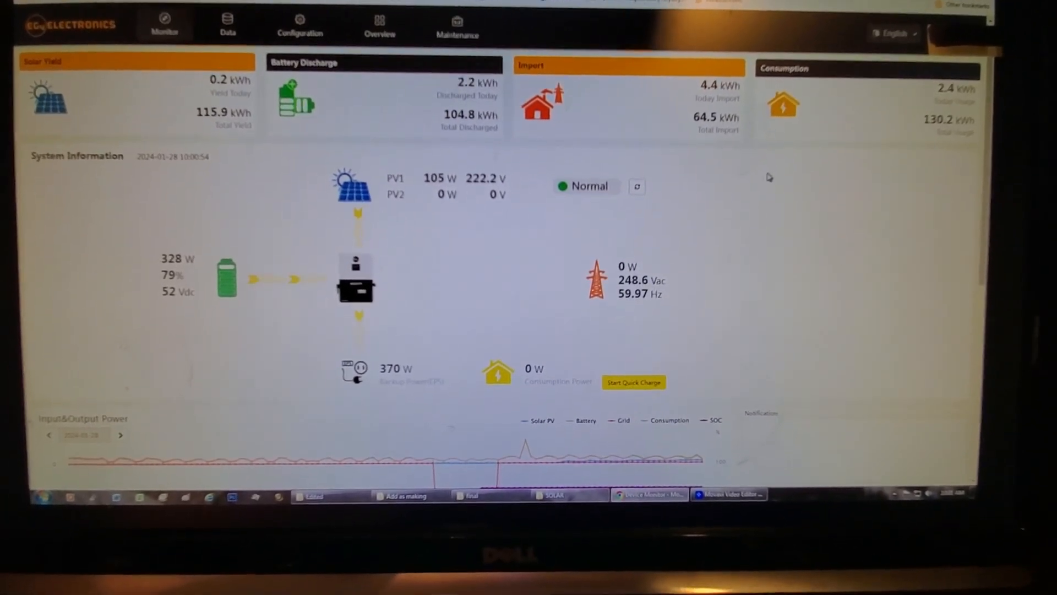
Scroll down past System Information to the Input&Output Power and Energy Overview charts
scroll(down, 3)
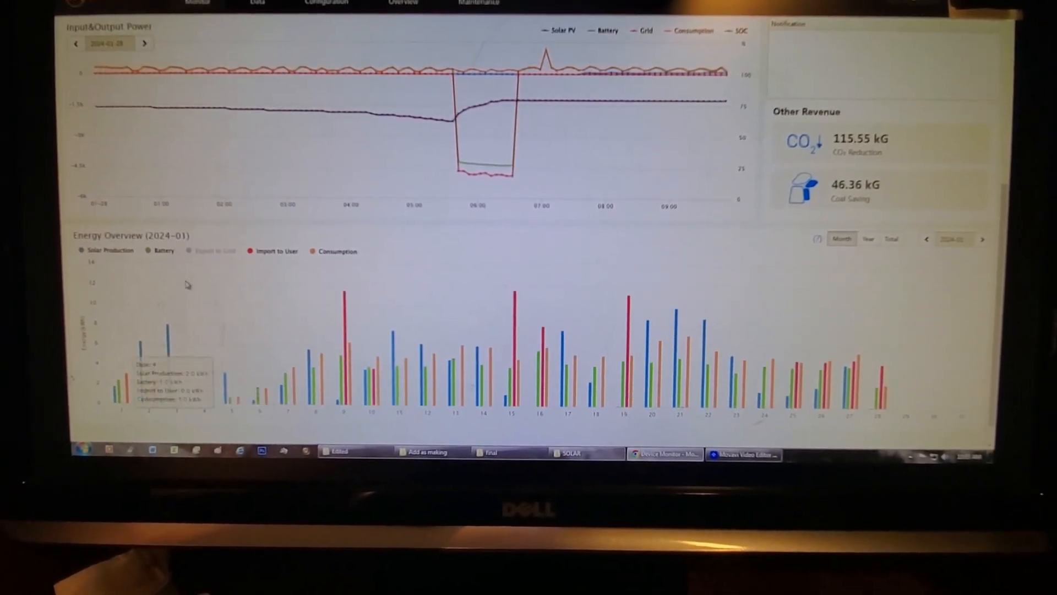
Read day 24's production, battery and consumption tooltip, then return to the live system overview
click(273, 257)
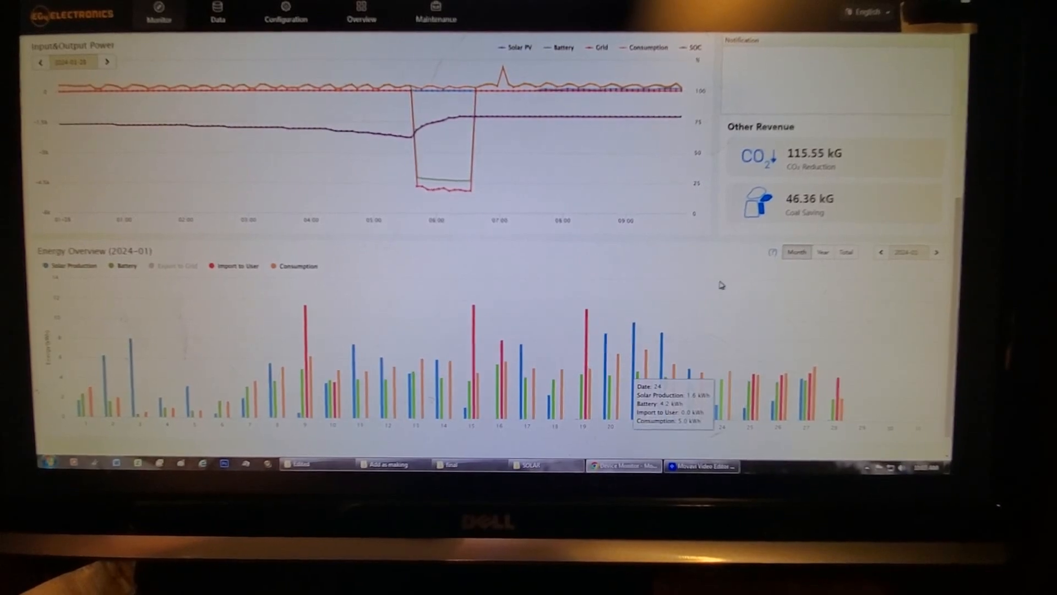
click(158, 13)
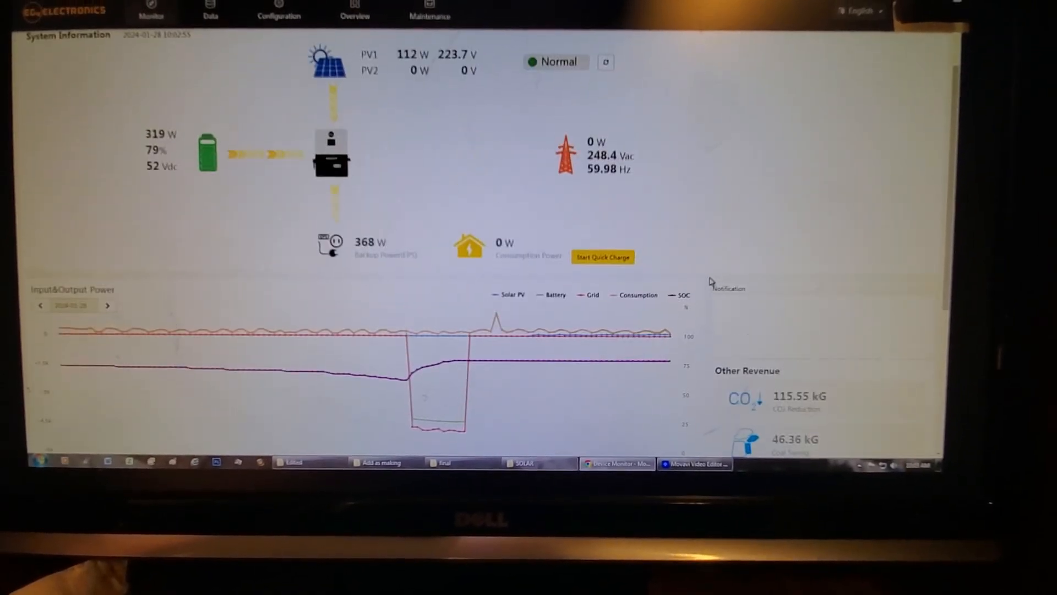